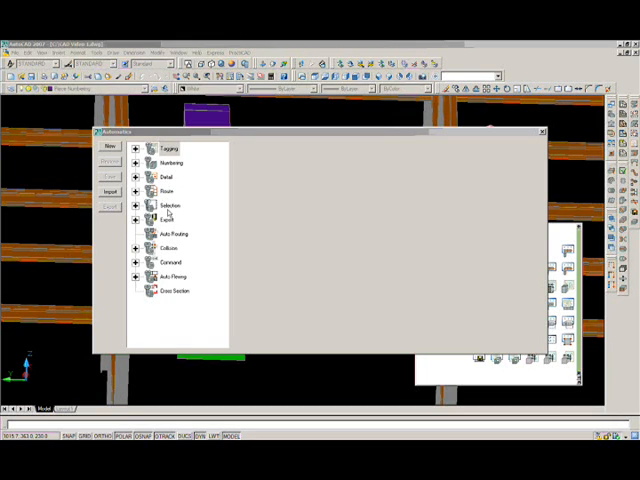
mouse_move(175, 270)
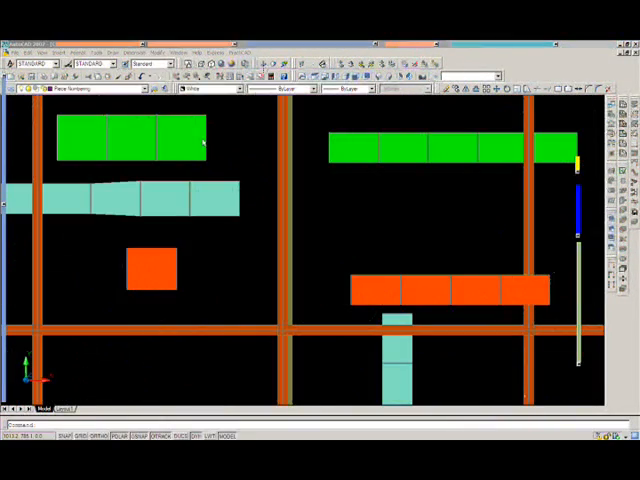
mouse_move(312, 282)
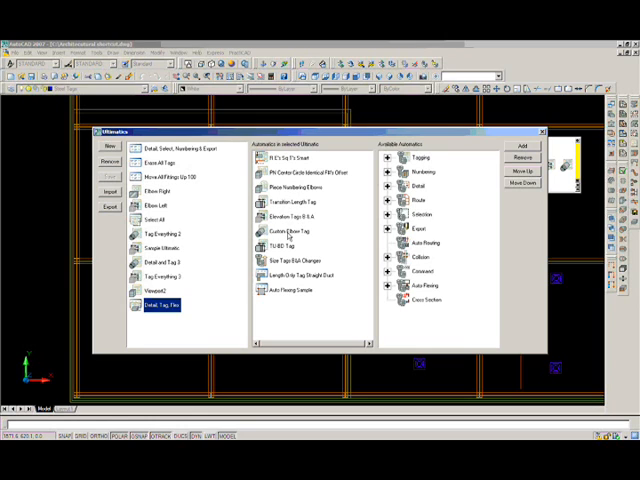
mouse_move(186, 293)
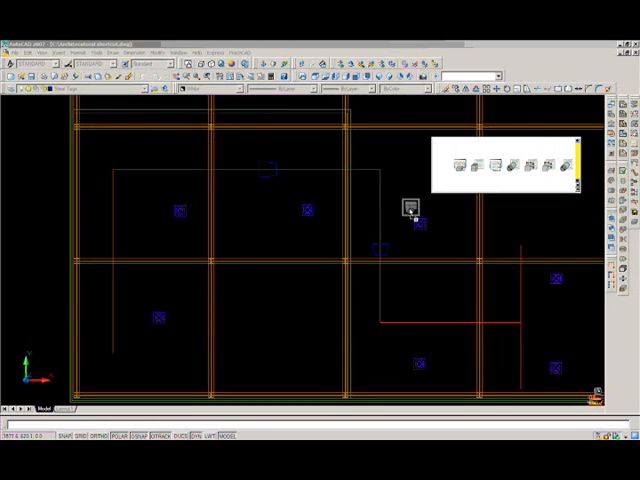
left_click(410, 209)
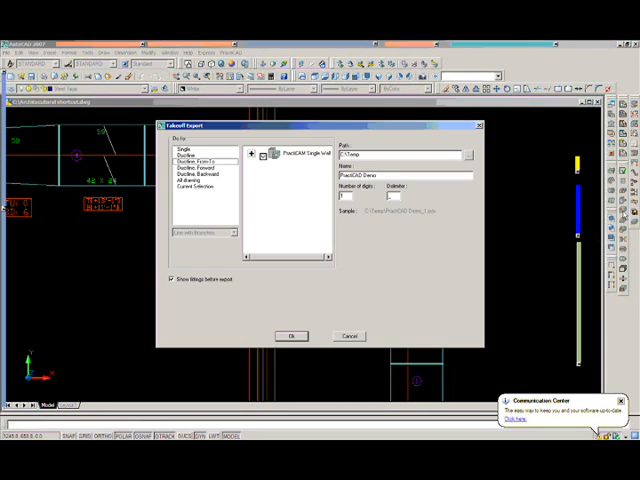
Step: Export every drawing fitting to PractiCAD Demo_1.pdx in C:\Temp and send it to PractiCAM
left_click(190, 149)
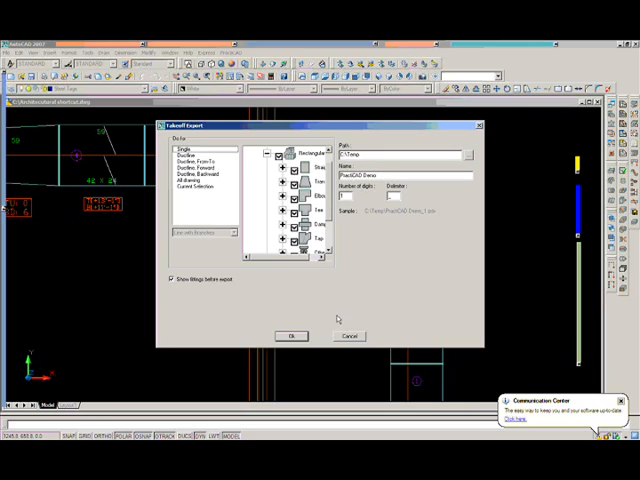
left_click(200, 176)
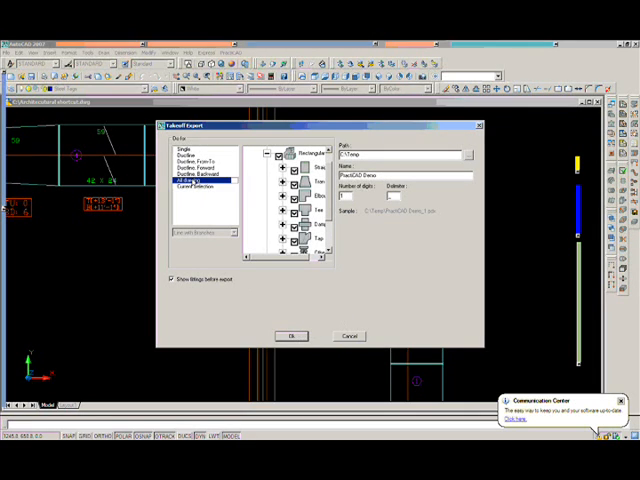
left_click(291, 335)
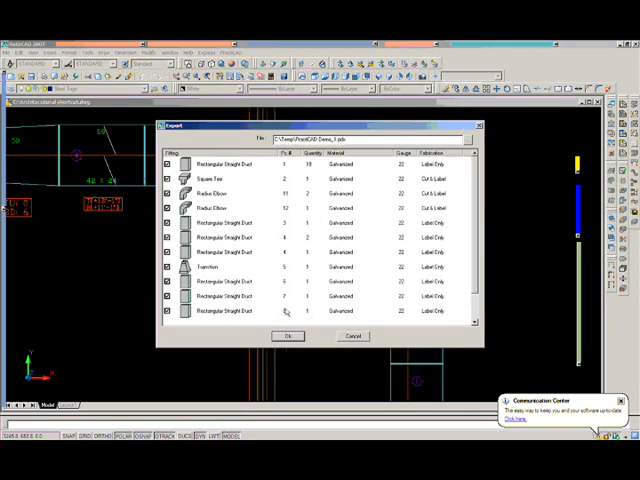
scroll("down", 3)
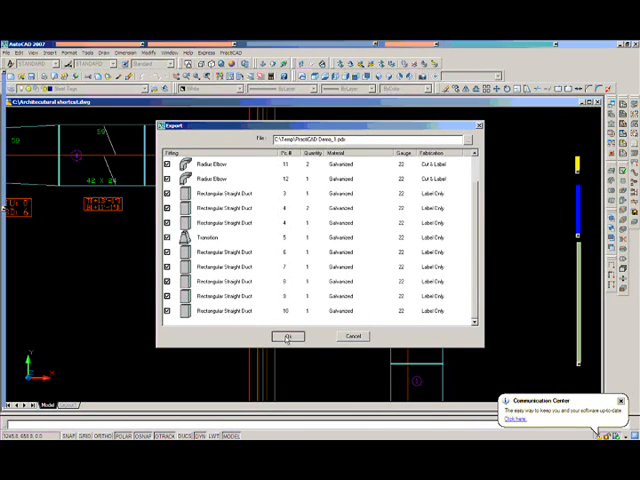
left_click(287, 335)
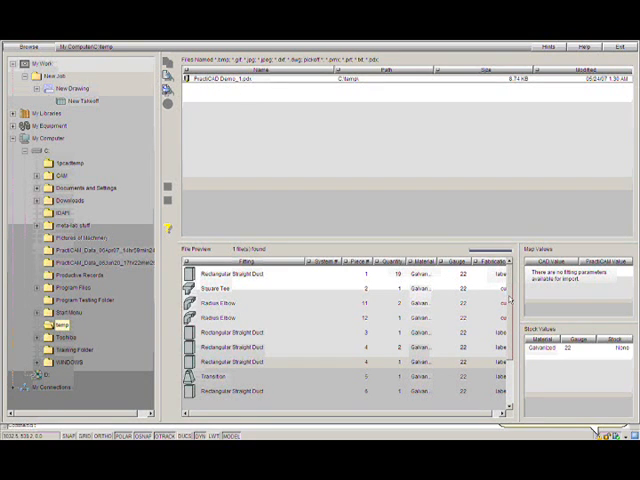
Step: Scroll through the PractiCAD Demo fittings pasted into New Takeoff under New Job
scroll("down", 3)
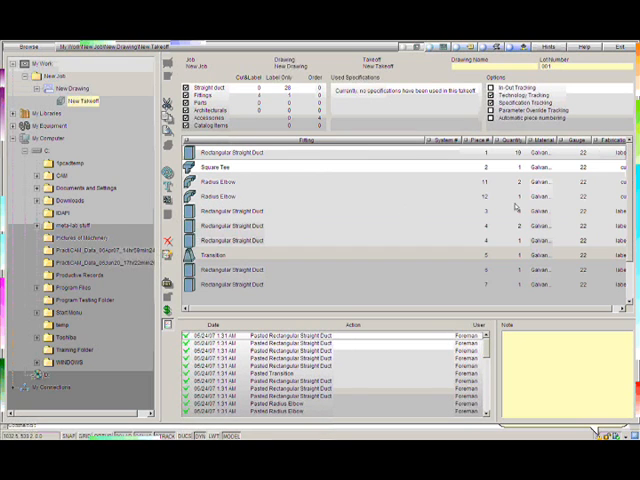
scroll("down", 3)
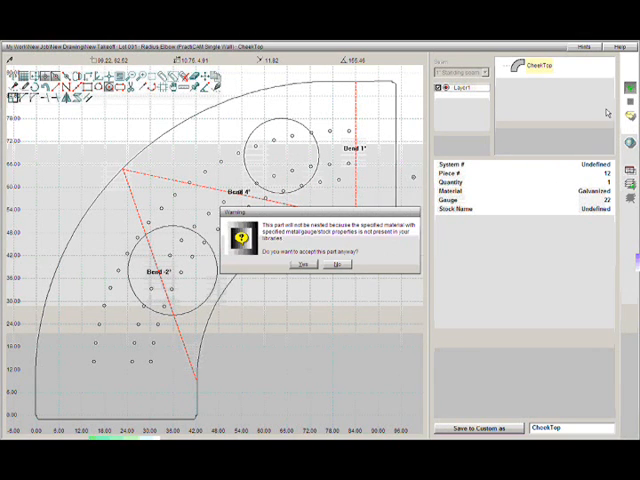
Step: Accept the radius elbow's missing-stock warning and rotate the rectangular straight duct in 3D
left_click(303, 267)
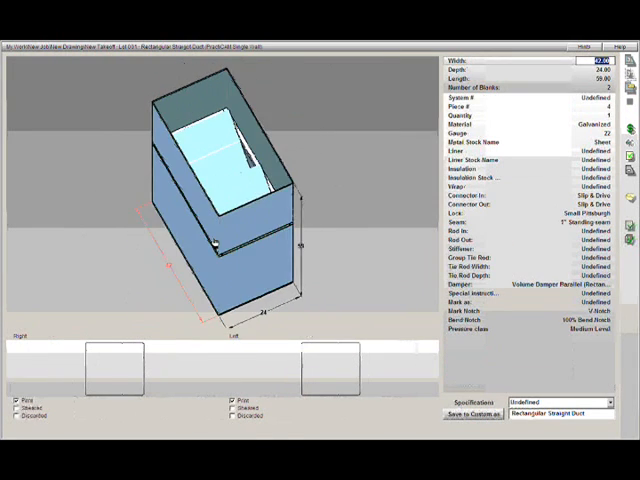
left_click_drag(215, 245, 210, 250)
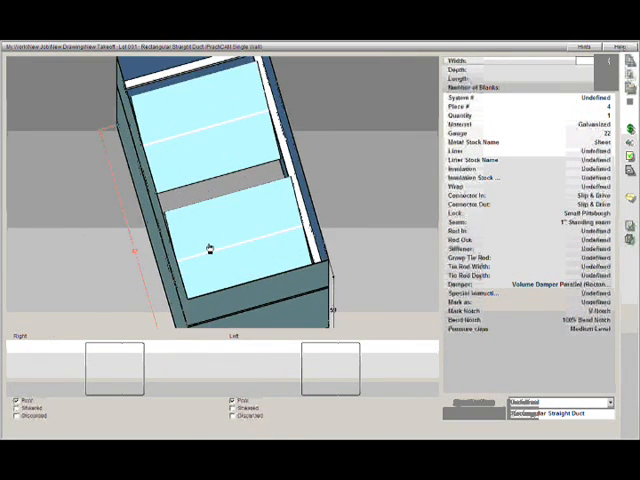